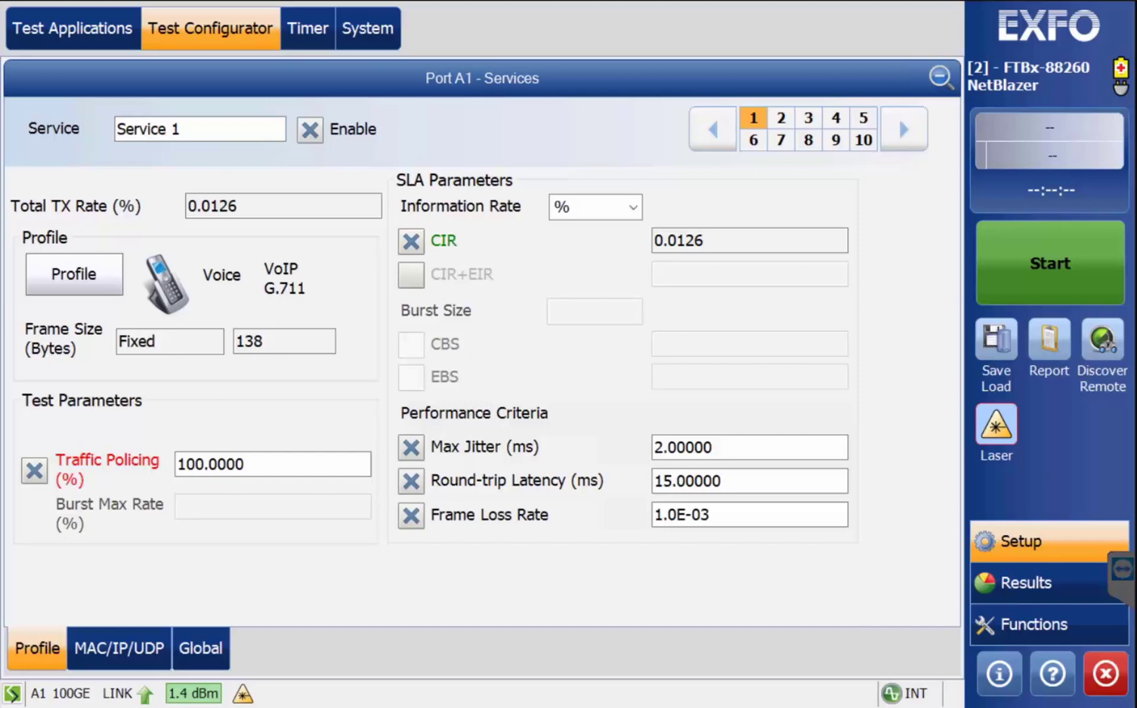
Step: Open Service 1's voice profile settings to show the G.711, G.723.1 and G.729 codecs
{"action": "left_click", "coordinate": [73, 274]}
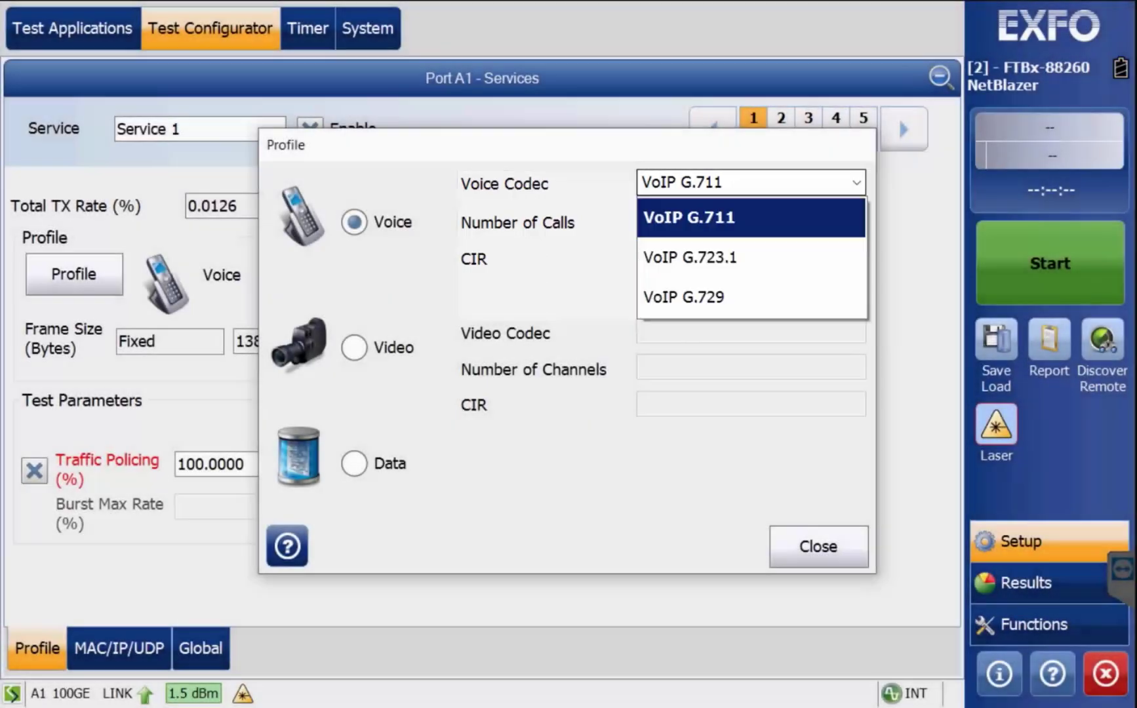
Step: Switch Service 1's voice codec from G.711 to VoIP G.729
{"action": "left_click", "coordinate": [687, 217]}
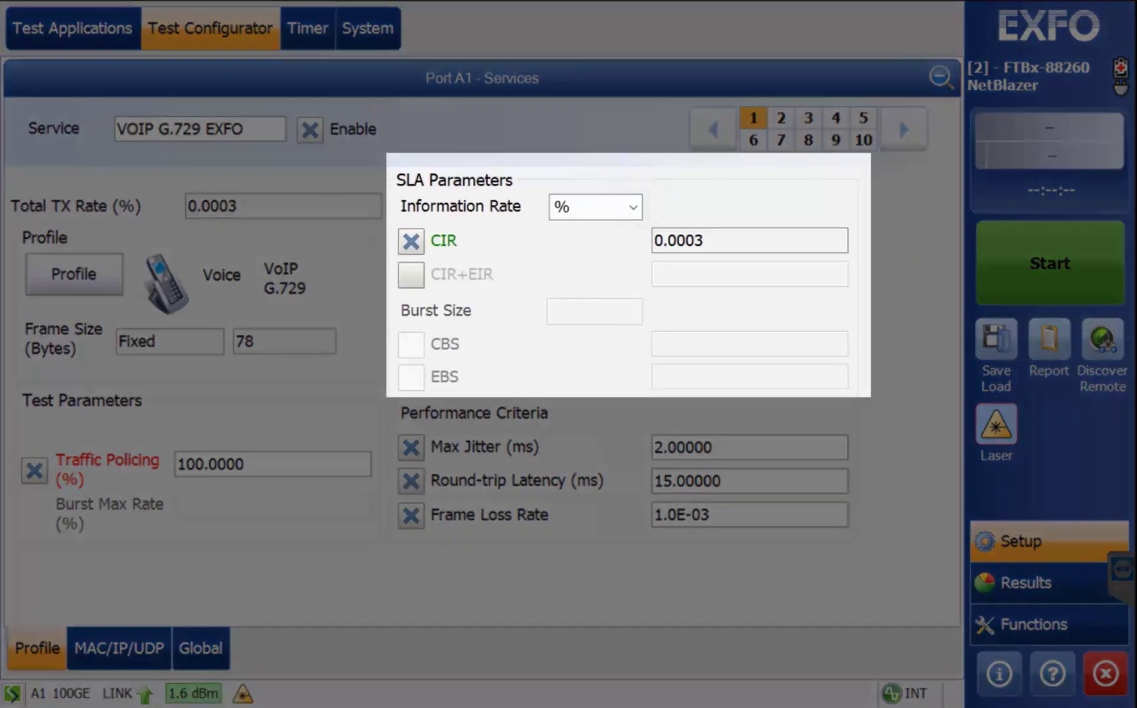
{"action": "left_click", "coordinate": [592, 206]}
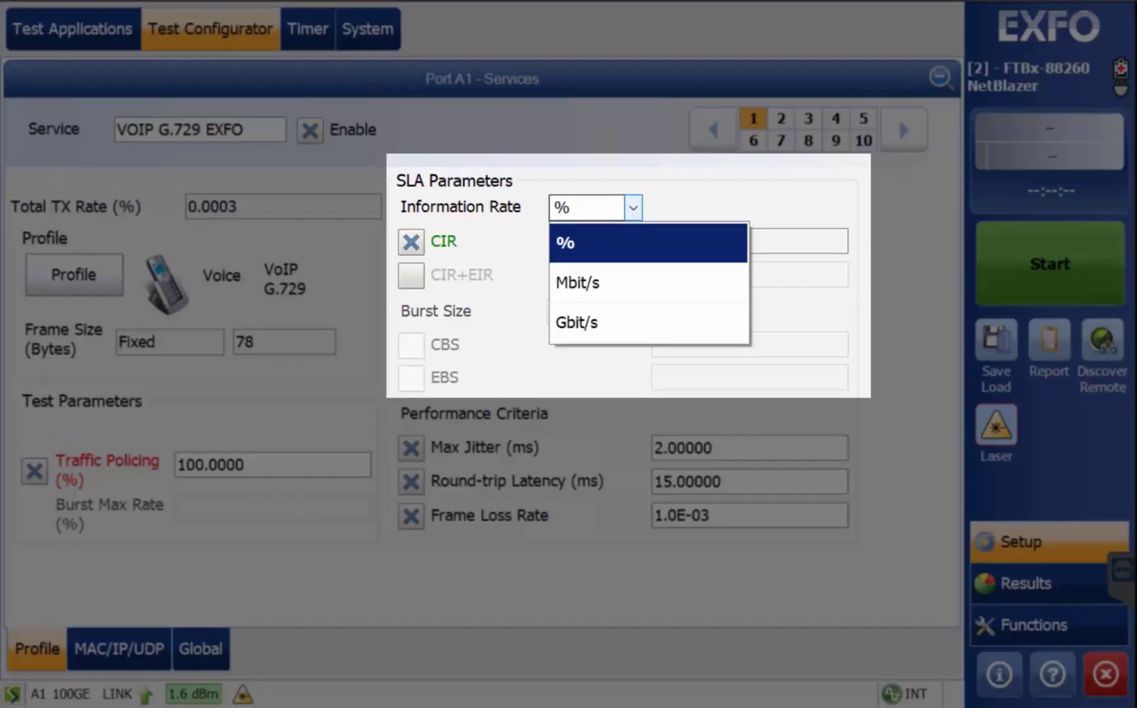
{"action": "left_click", "coordinate": [565, 242]}
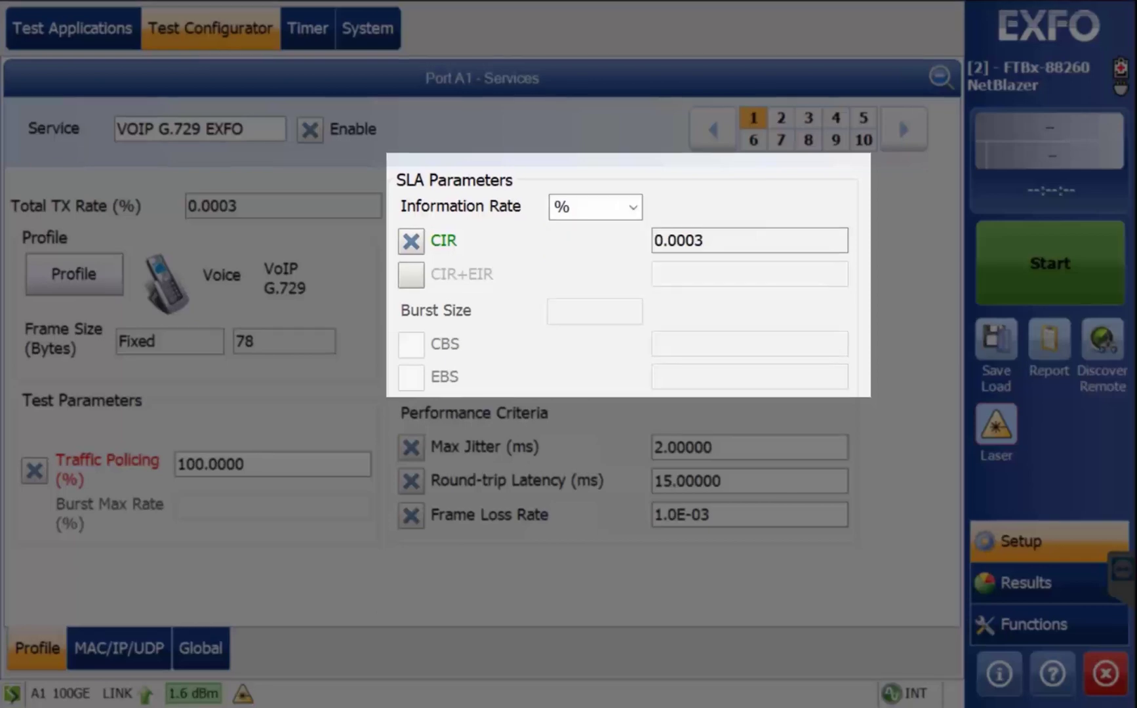
{"action": "left_click", "coordinate": [411, 275]}
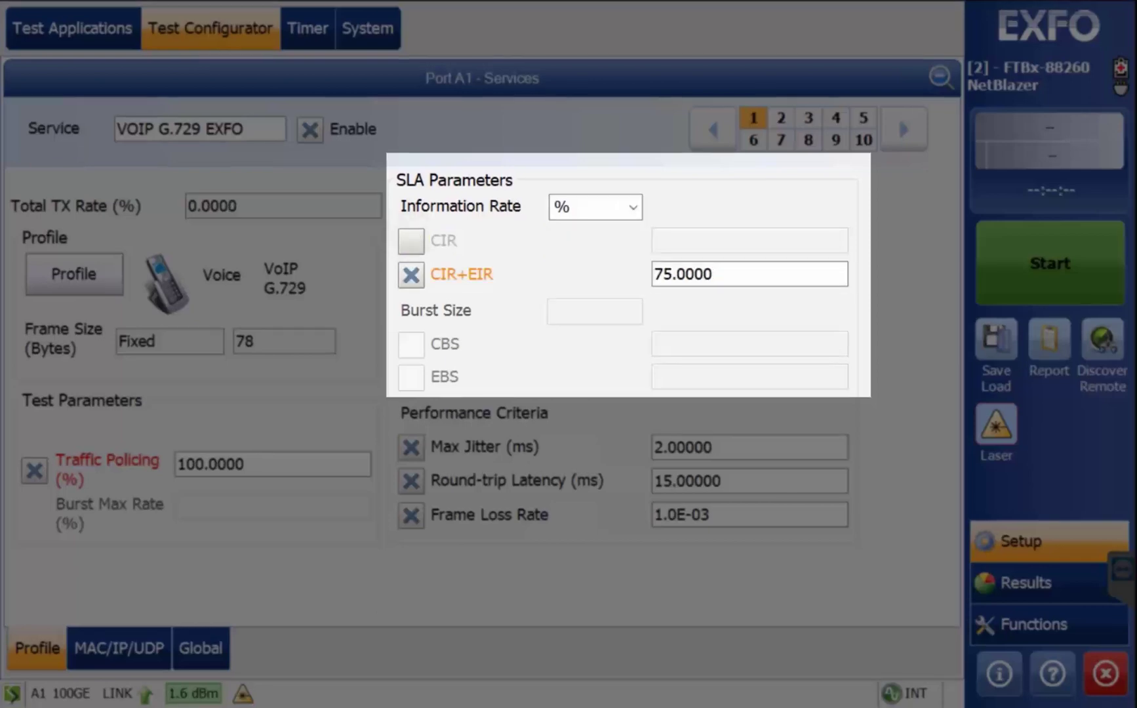
{"action": "left_click", "coordinate": [411, 240]}
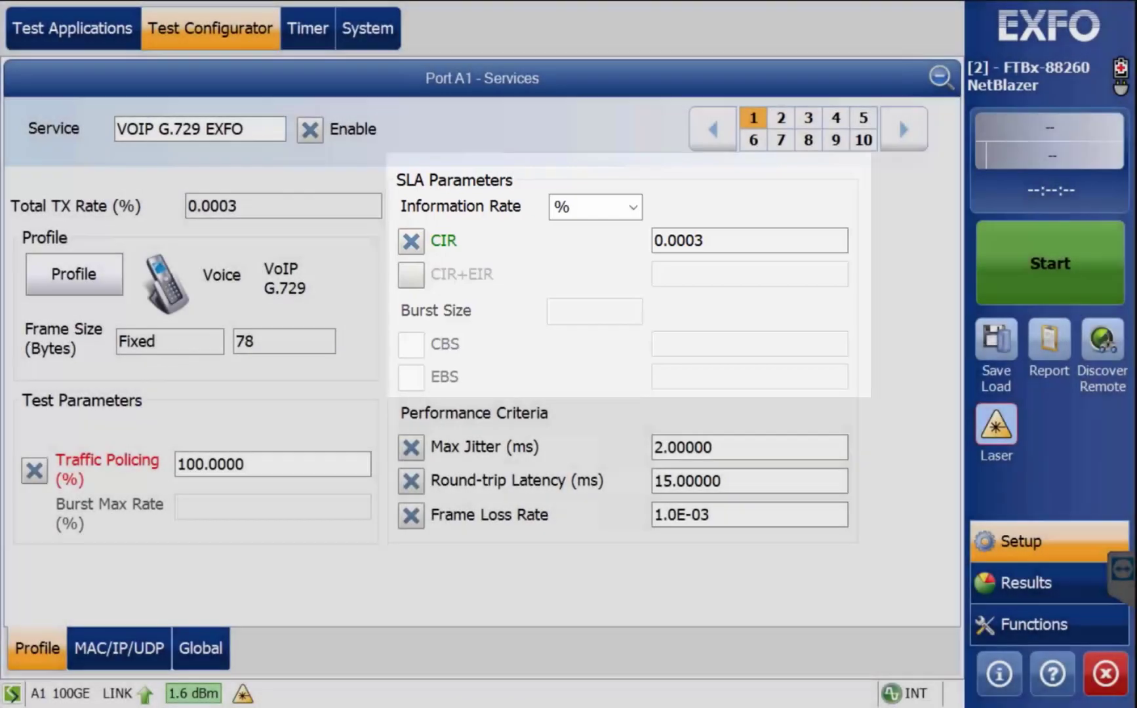
{"action": "left_click", "coordinate": [119, 649]}
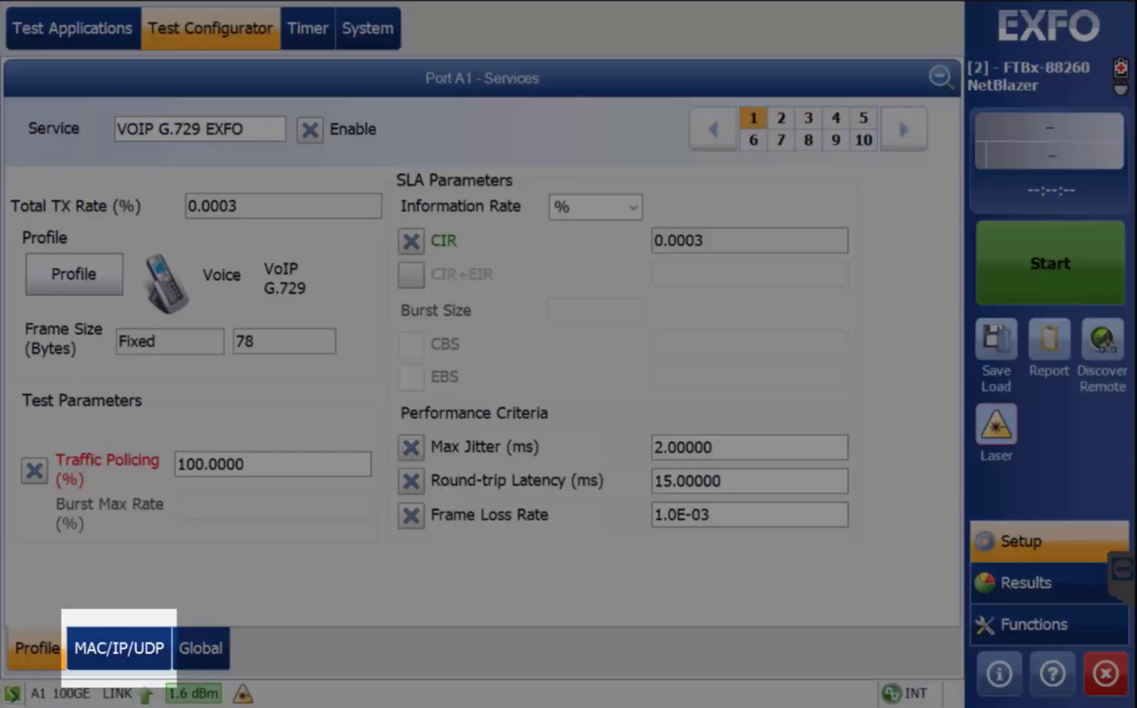
Step: View Service 1's MAC/IP/UDP headers, then Service 2, then the Timer page
{"action": "left_click", "coordinate": [117, 649]}
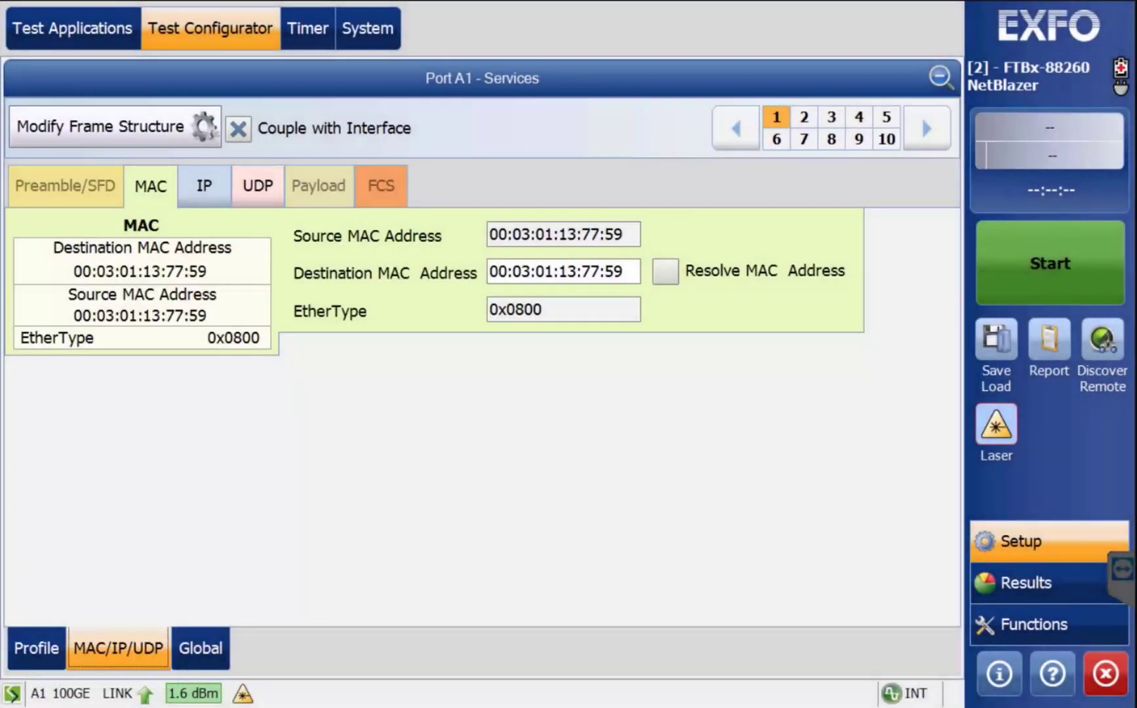
{"action": "left_click", "coordinate": [204, 186]}
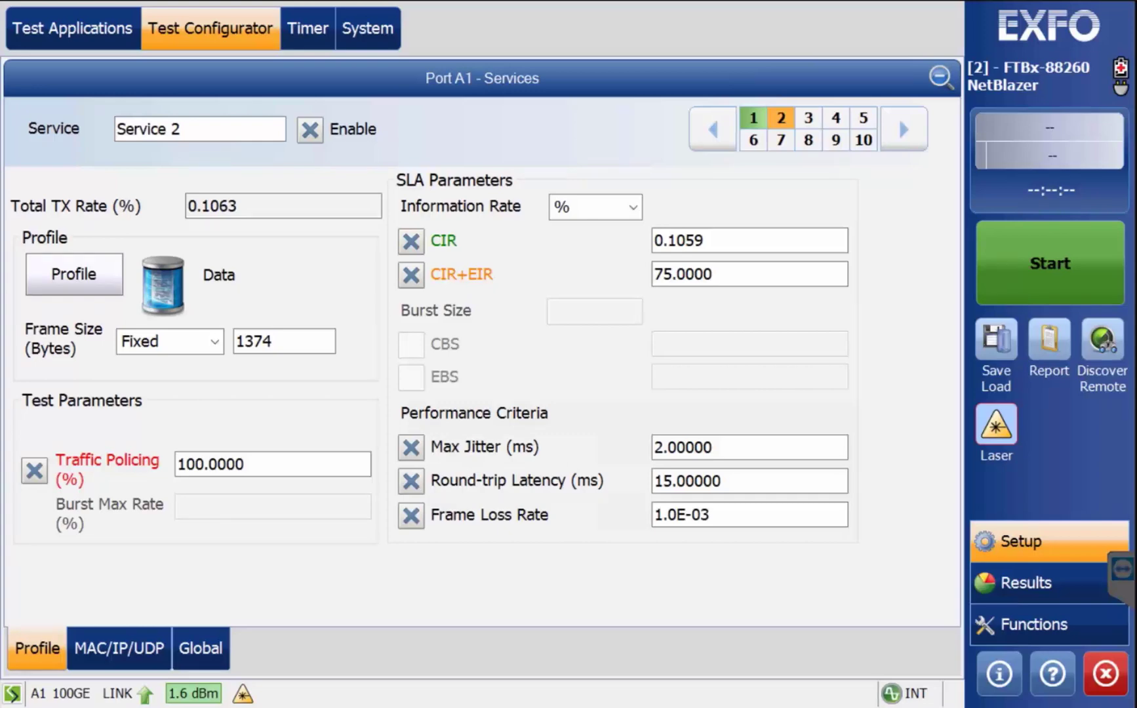
{"action": "left_click", "coordinate": [307, 27]}
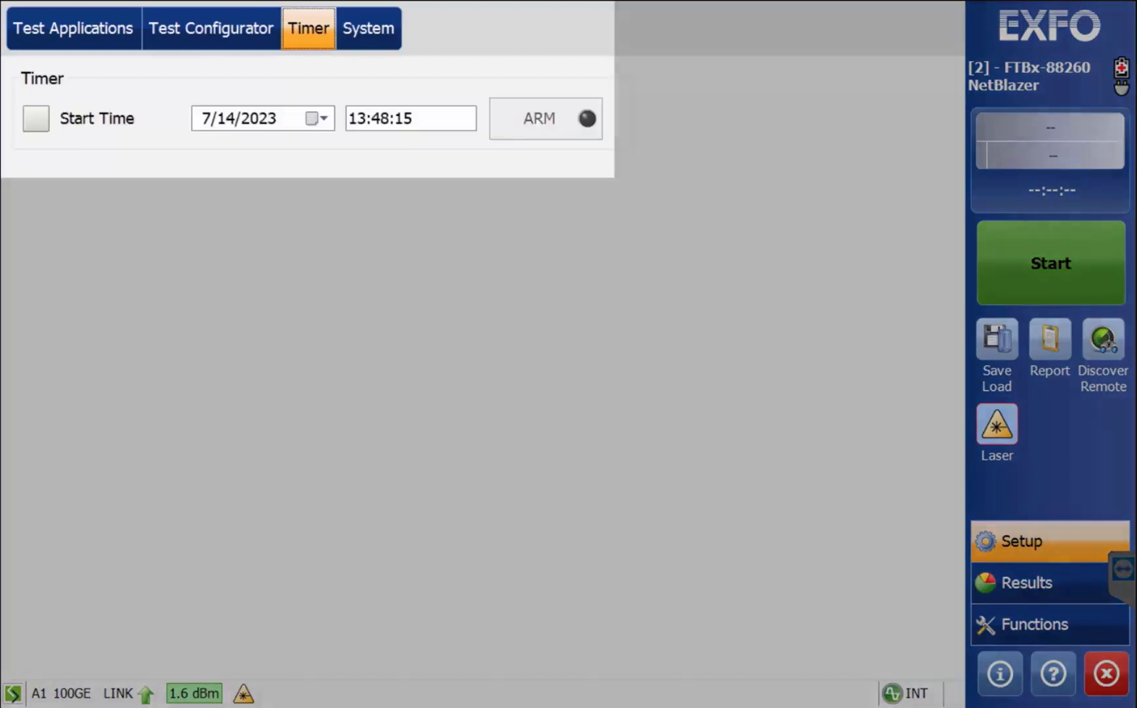